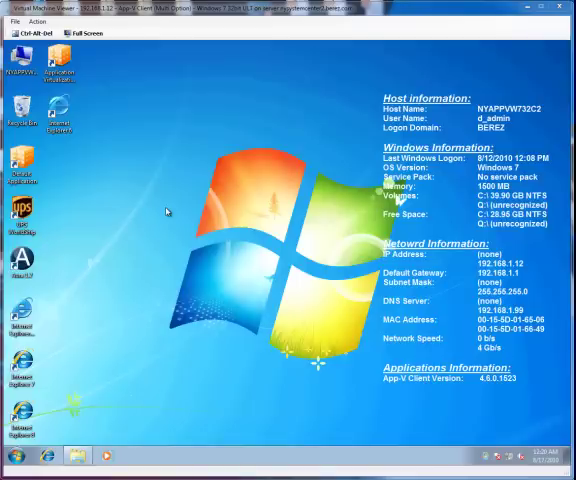
mouse_move(70, 137)
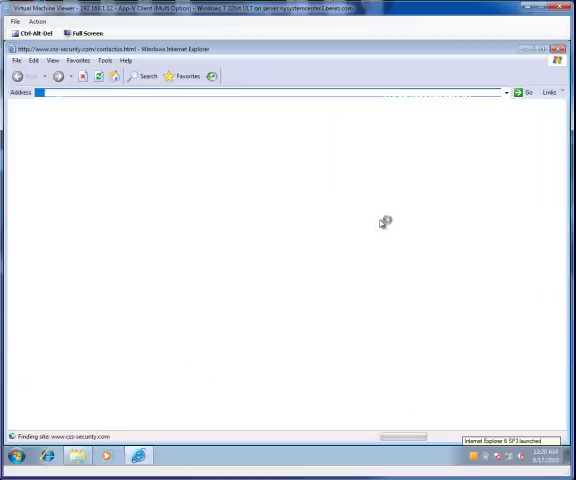
mouse_move(259, 167)
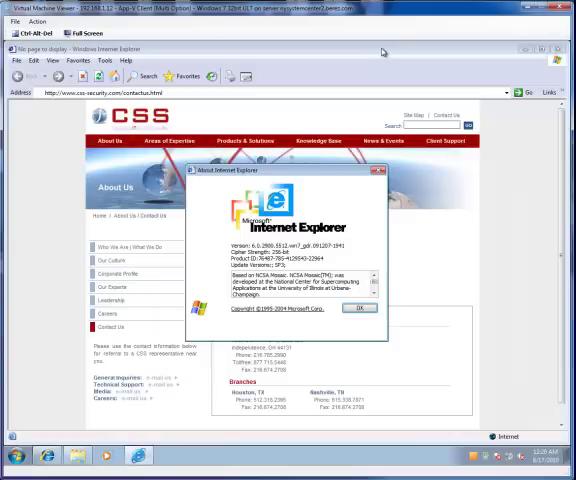
Close the IE6 and IE8 About boxes and load the Acid2 test page in IE6.
click(356, 307)
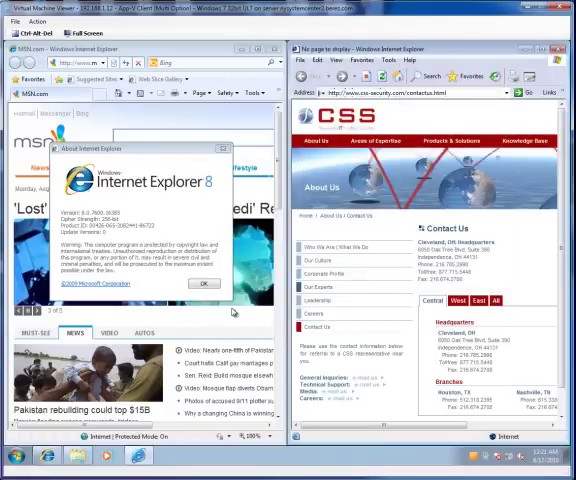
click(204, 282)
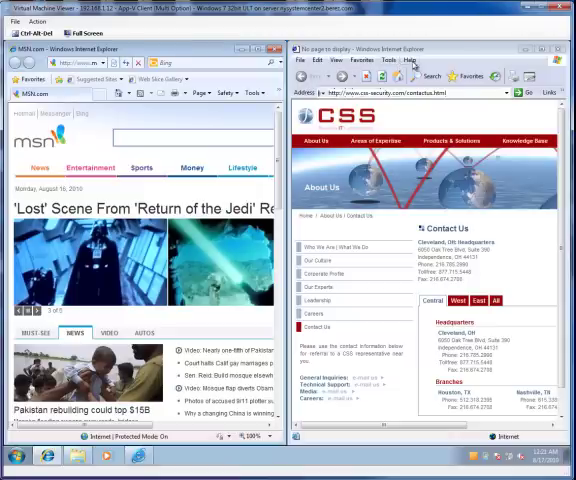
click(368, 59)
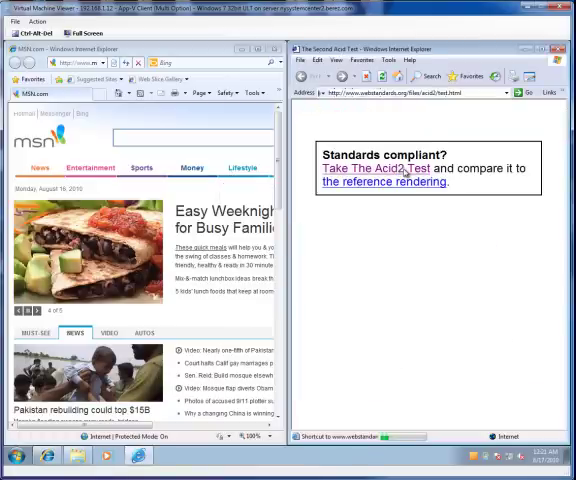
Start the Acid2 test from its intro page.
click(376, 168)
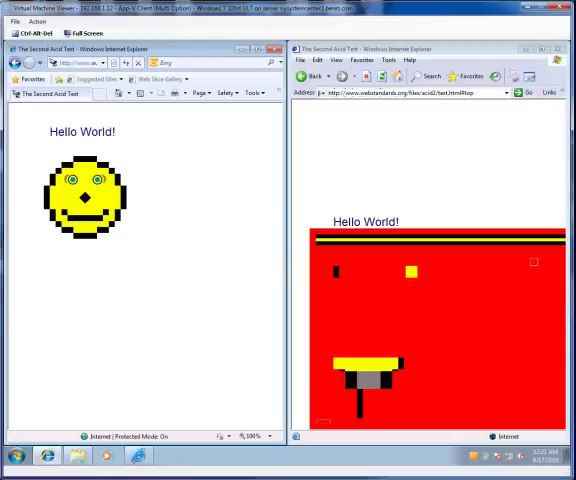
mouse_move(453, 421)
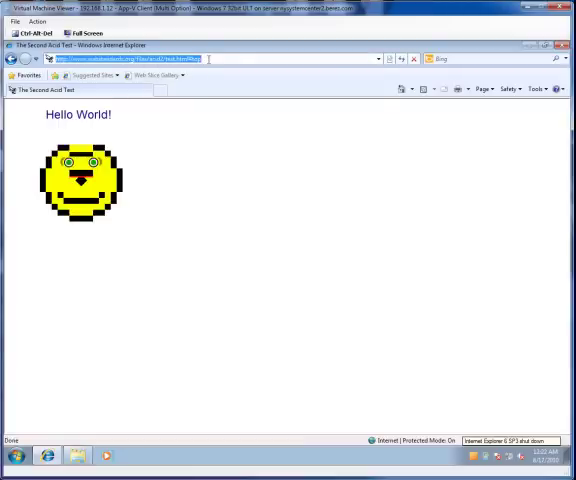
text(http://java.com/)
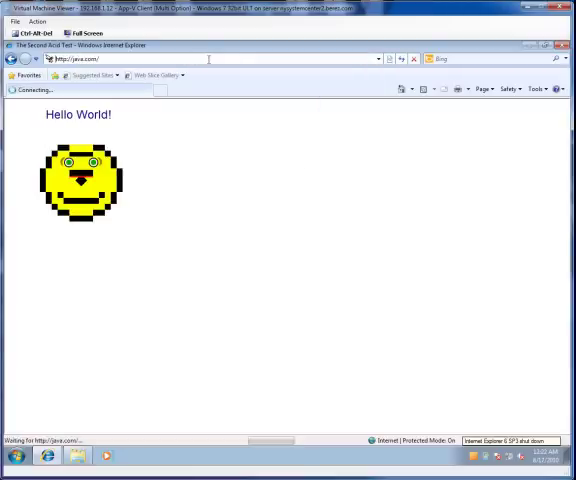
mouse_move(299, 172)
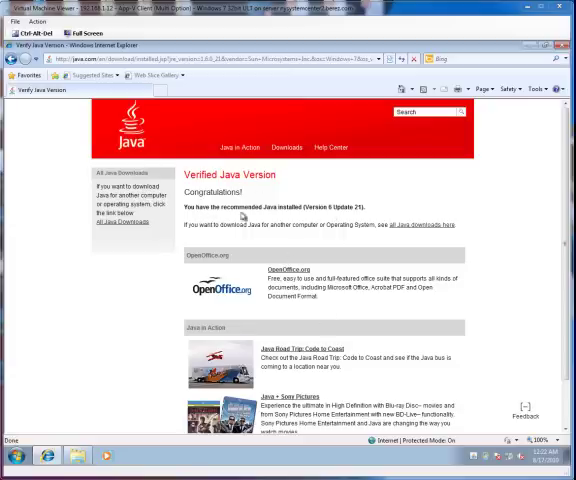
mouse_move(353, 48)
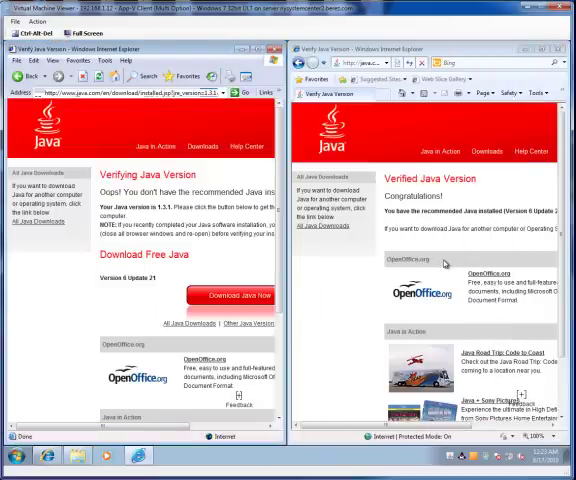
mouse_move(118, 125)
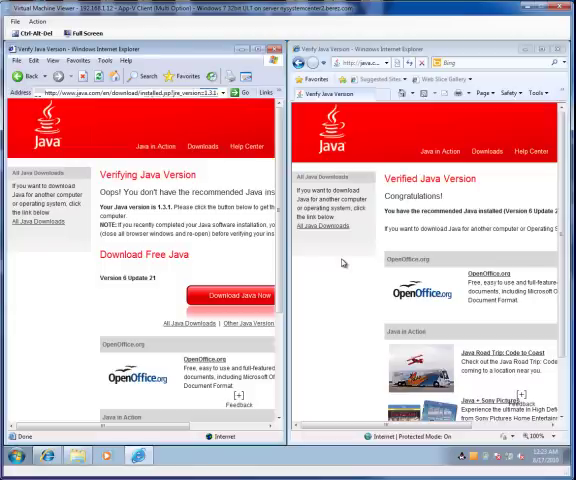
mouse_move(328, 264)
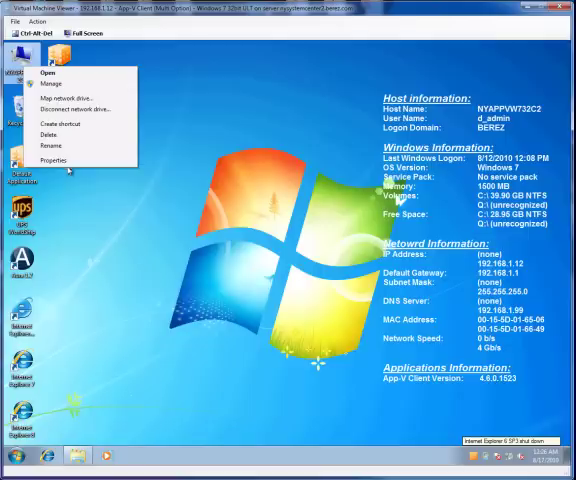
Switch to the Win 7 64-bit VM showing the CSS Contact Us page.
click(53, 160)
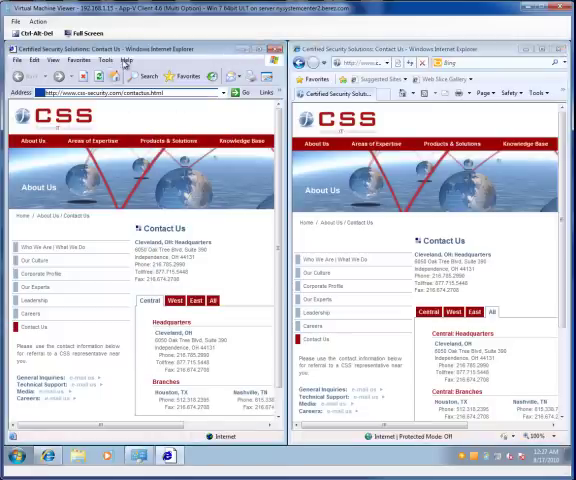
Show About Internet Explorer from the left browser's Help menu.
click(124, 60)
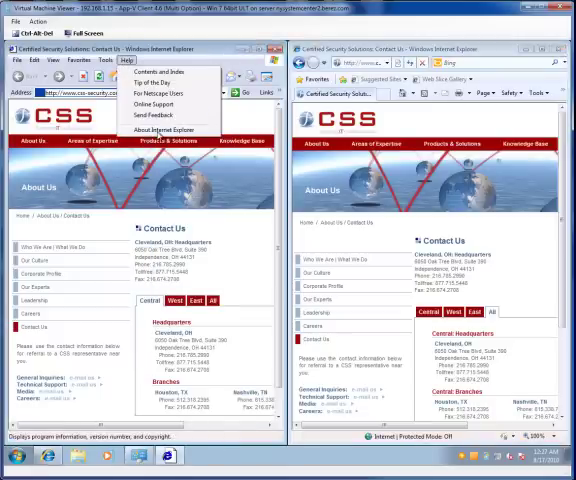
click(159, 130)
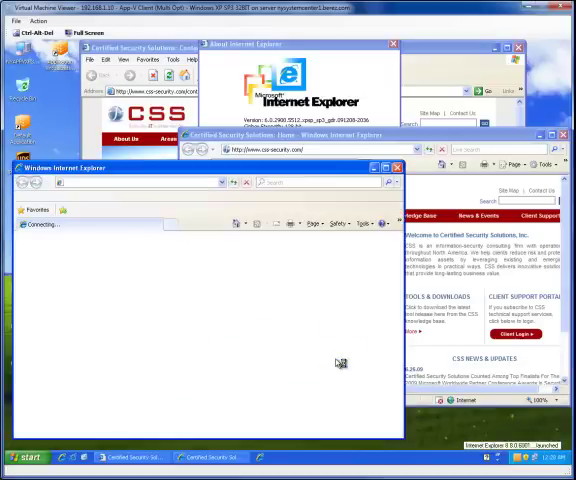
mouse_move(287, 203)
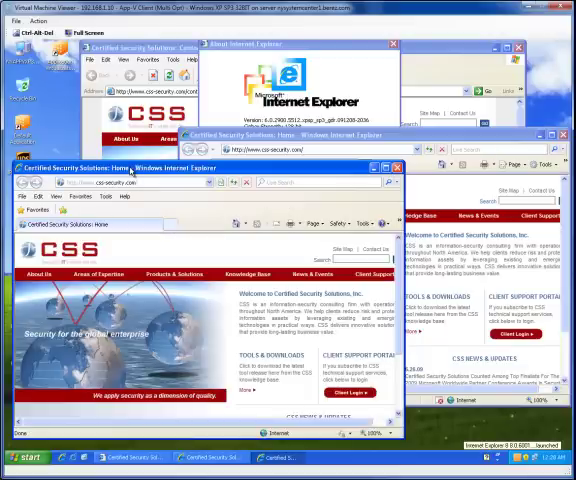
Show IE8's About Internet Explorer box from its Help menu.
click(129, 197)
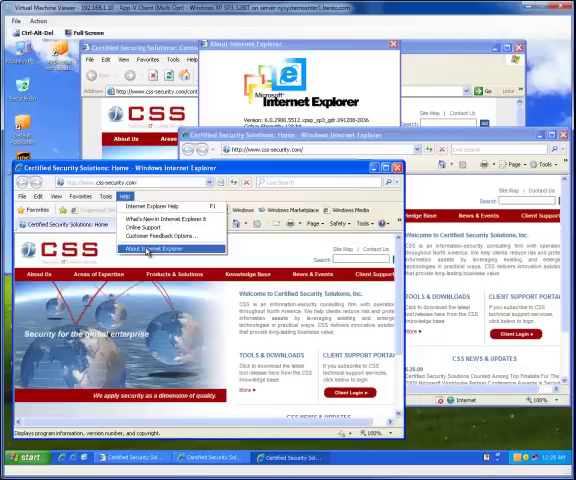
click(146, 248)
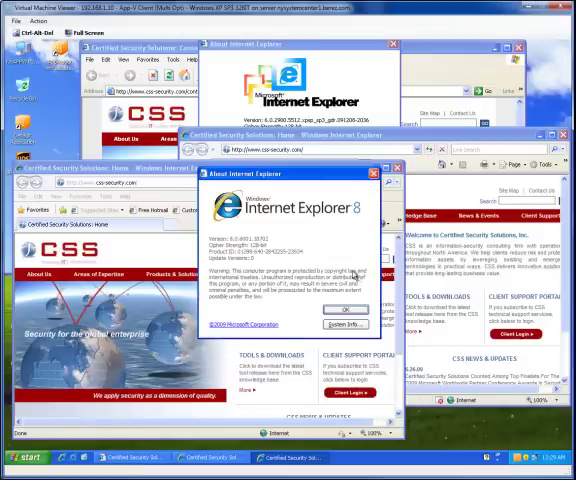